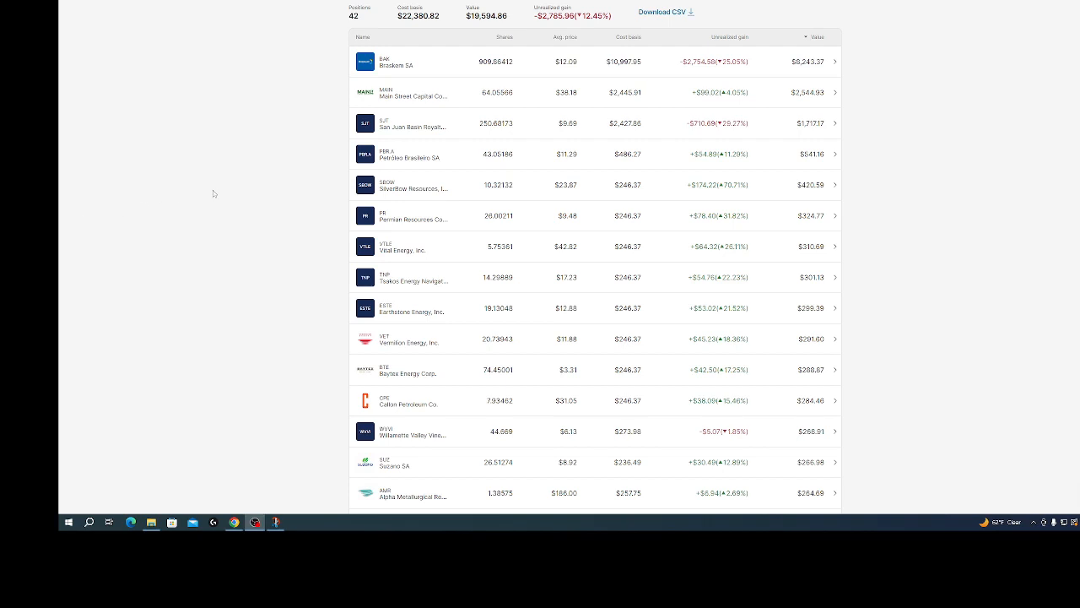
mouse_move(247, 202)
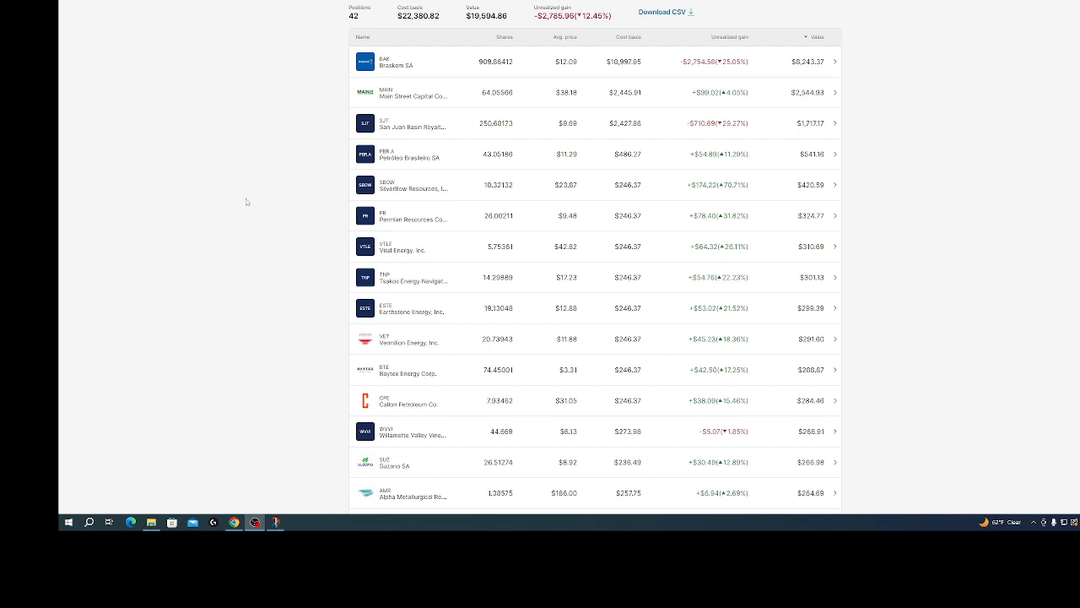
mouse_move(262, 203)
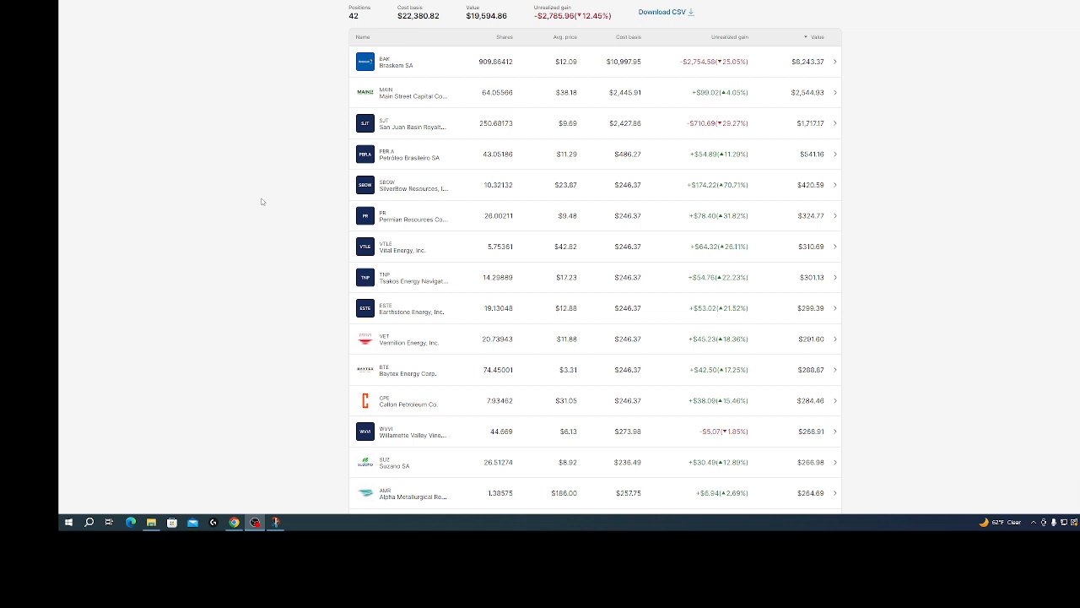
mouse_move(316, 61)
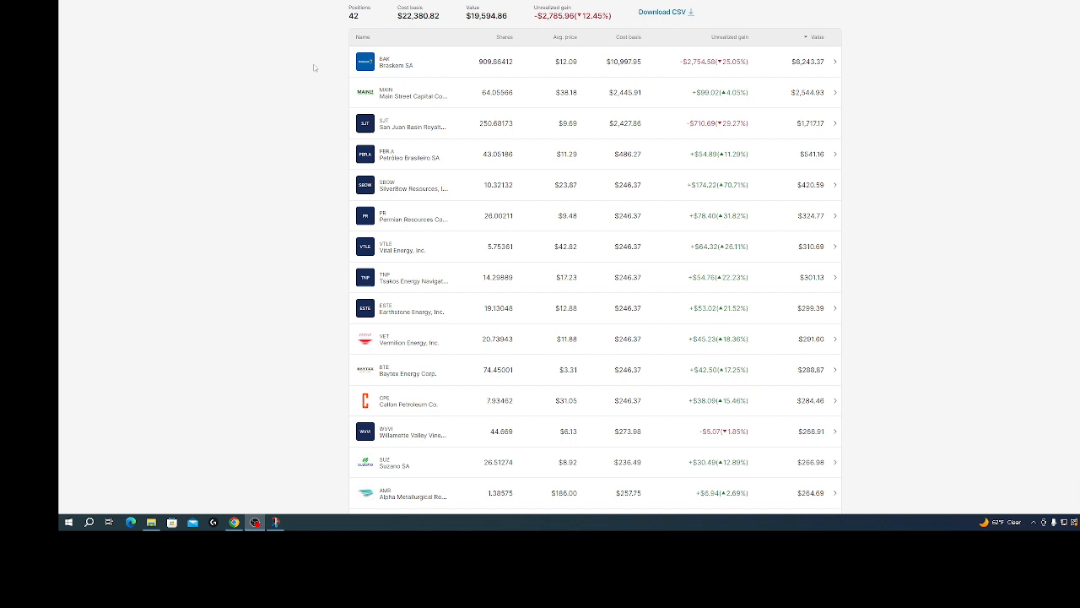
mouse_move(314, 94)
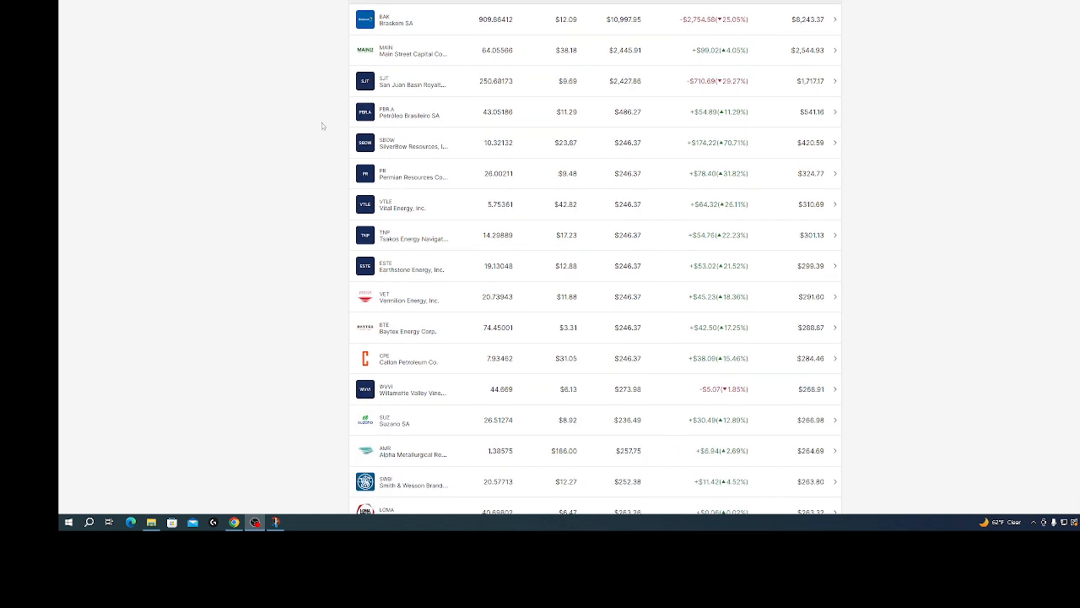
mouse_move(324, 101)
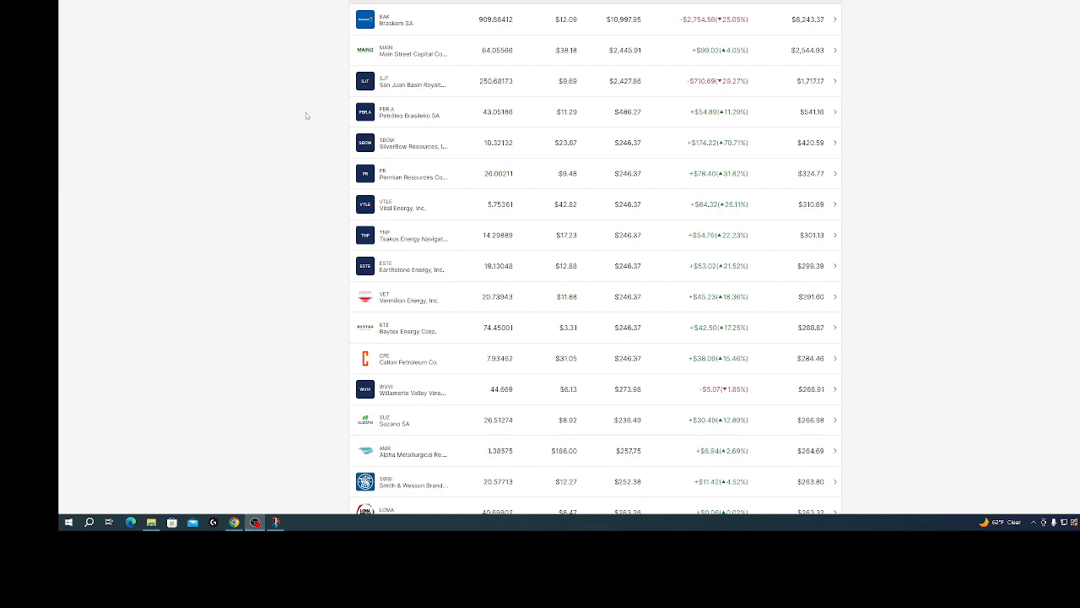
Scroll down the holdings table past the larger positions toward EOG Resources and Applied Materials.
scroll(down, 3)
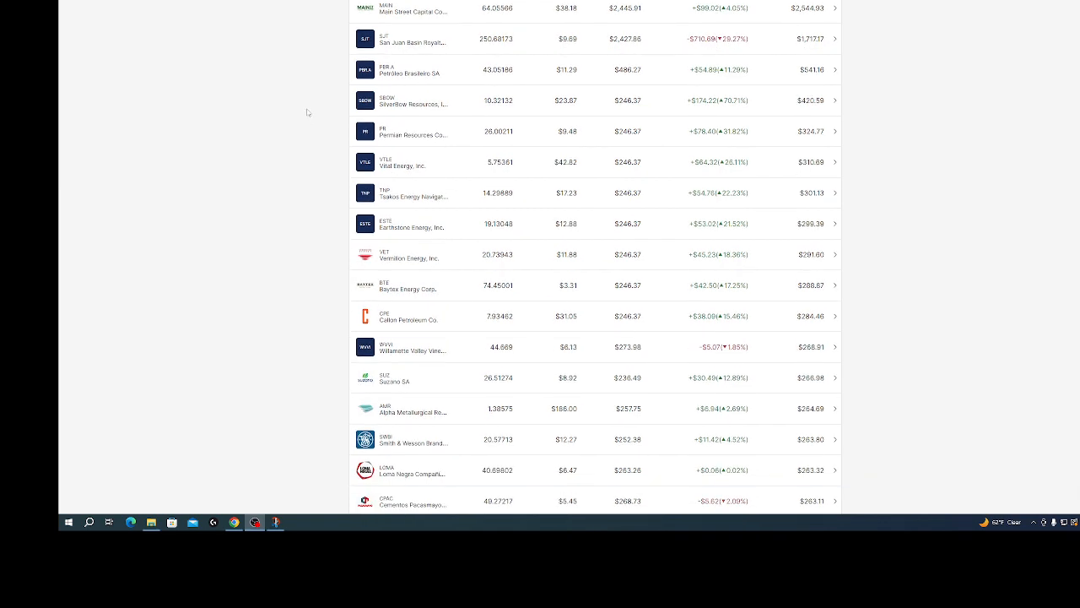
scroll(down, 3)
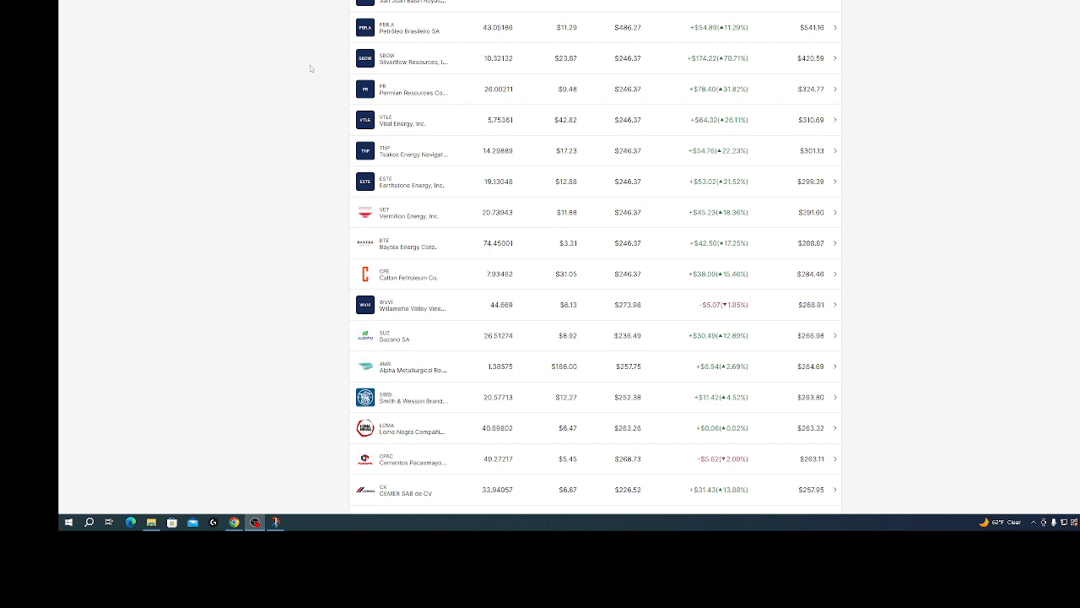
mouse_move(310, 108)
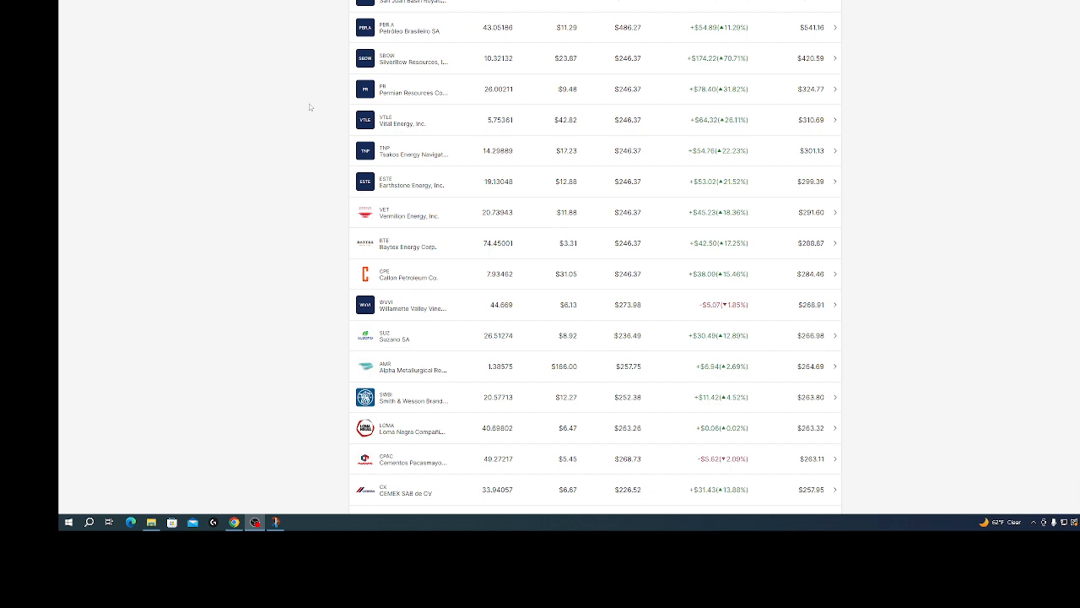
scroll(down, 3)
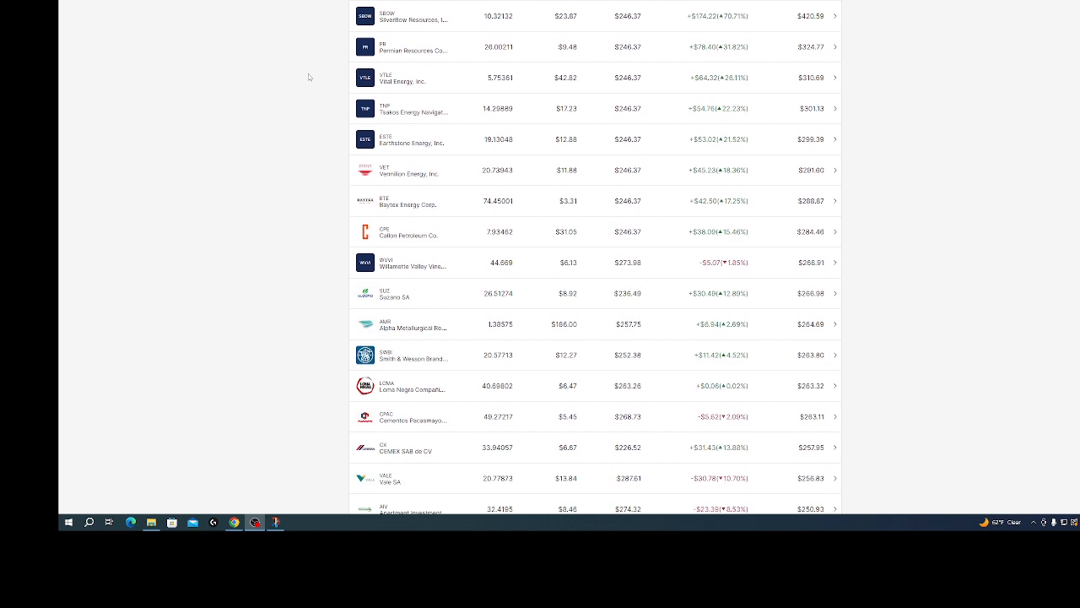
scroll(down, 3)
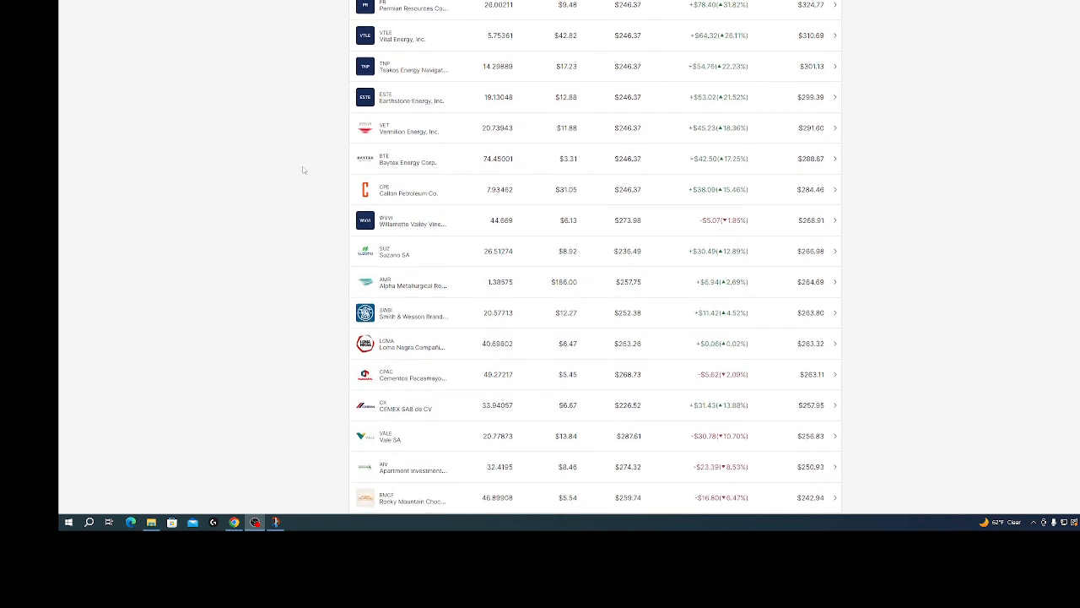
scroll(down, 3)
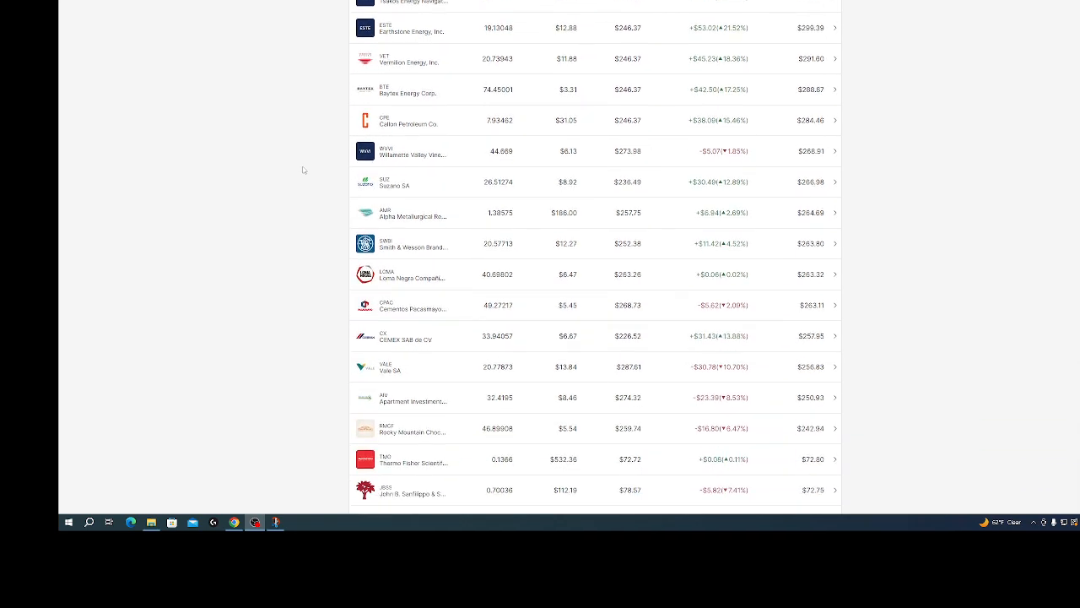
scroll(down, 3)
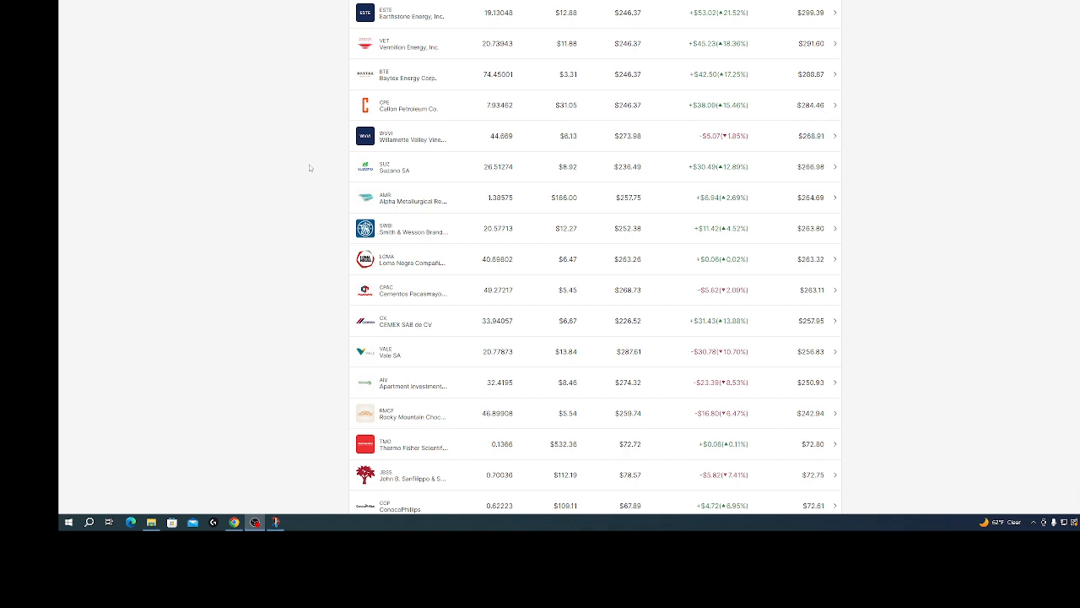
scroll(down, 3)
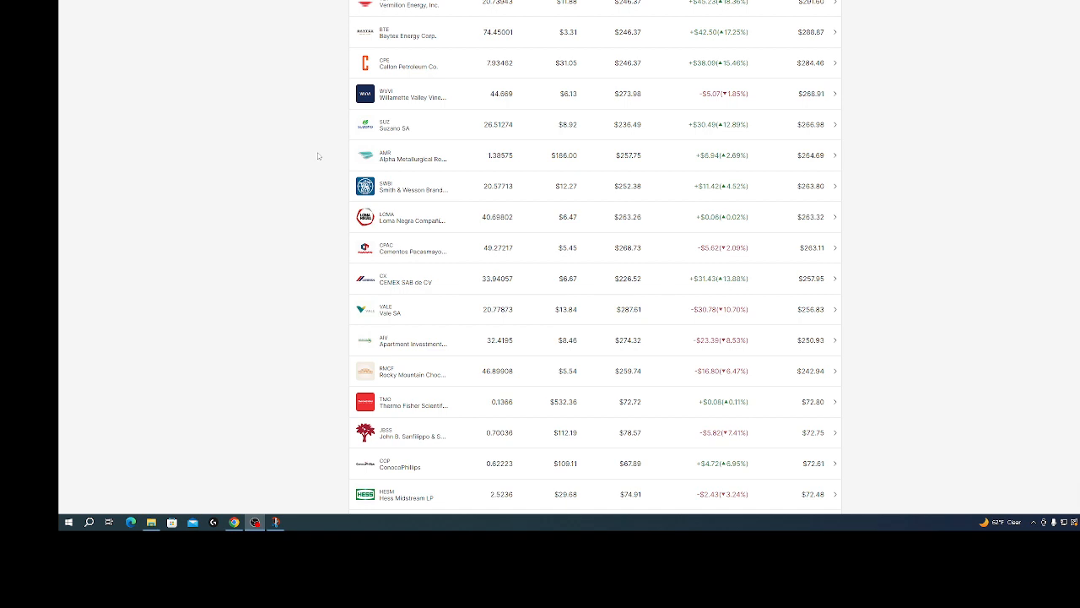
mouse_move(314, 189)
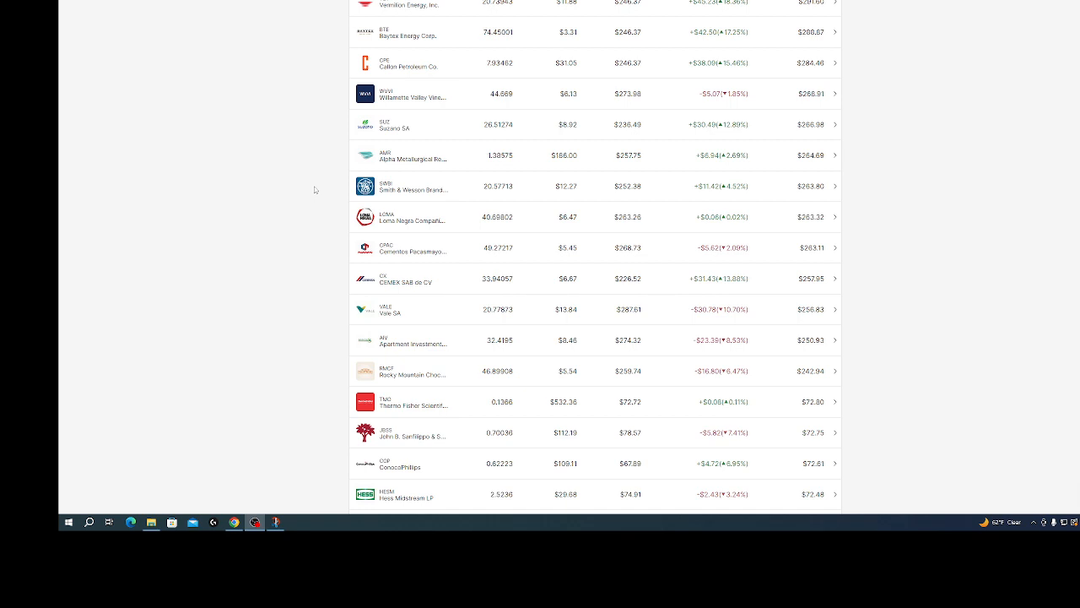
mouse_move(310, 216)
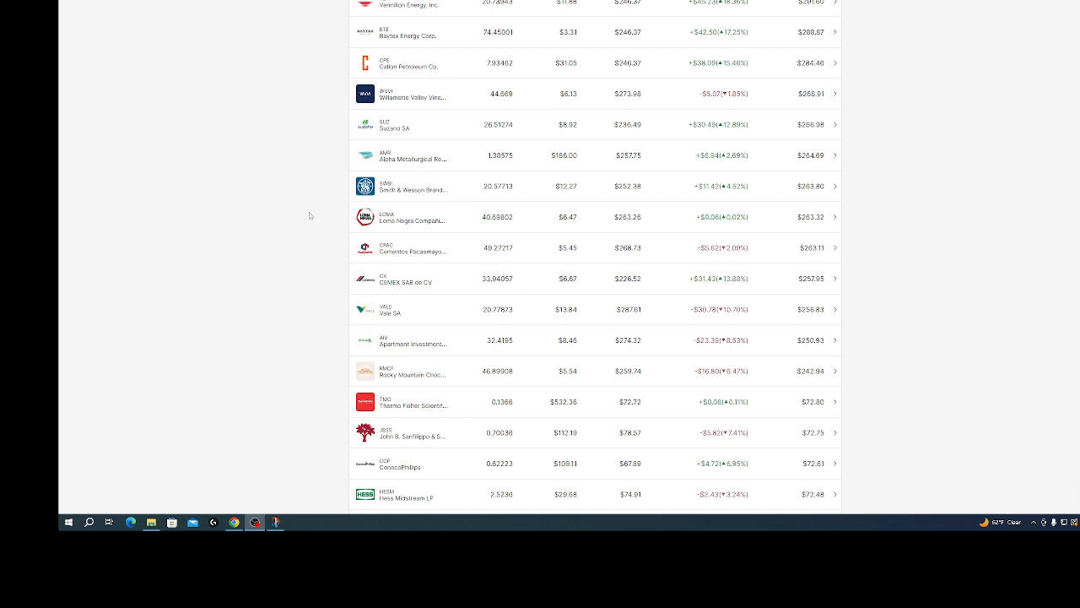
scroll(down, 3)
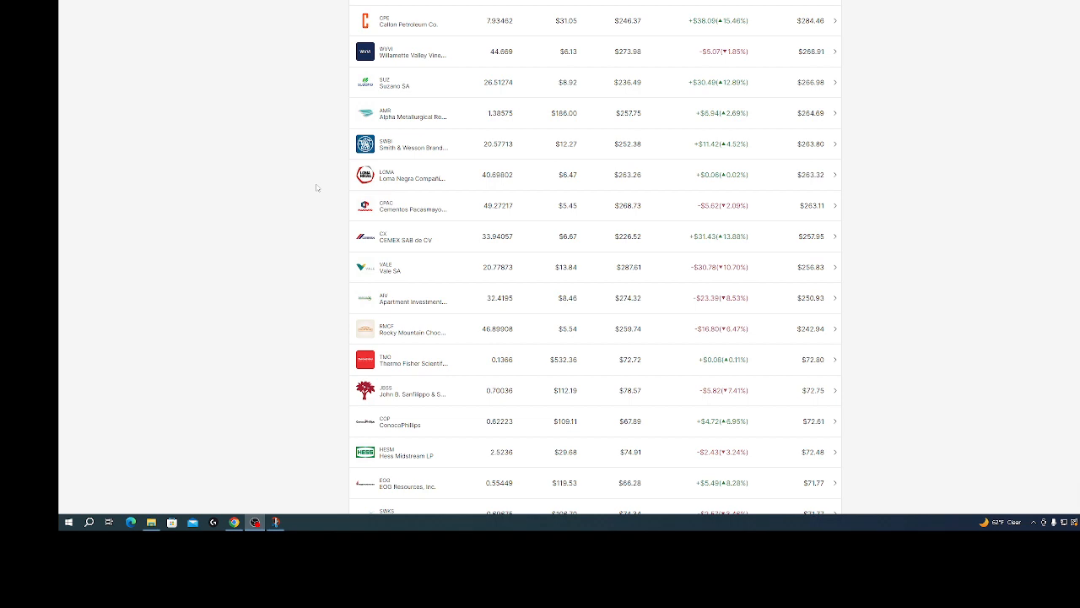
mouse_move(314, 187)
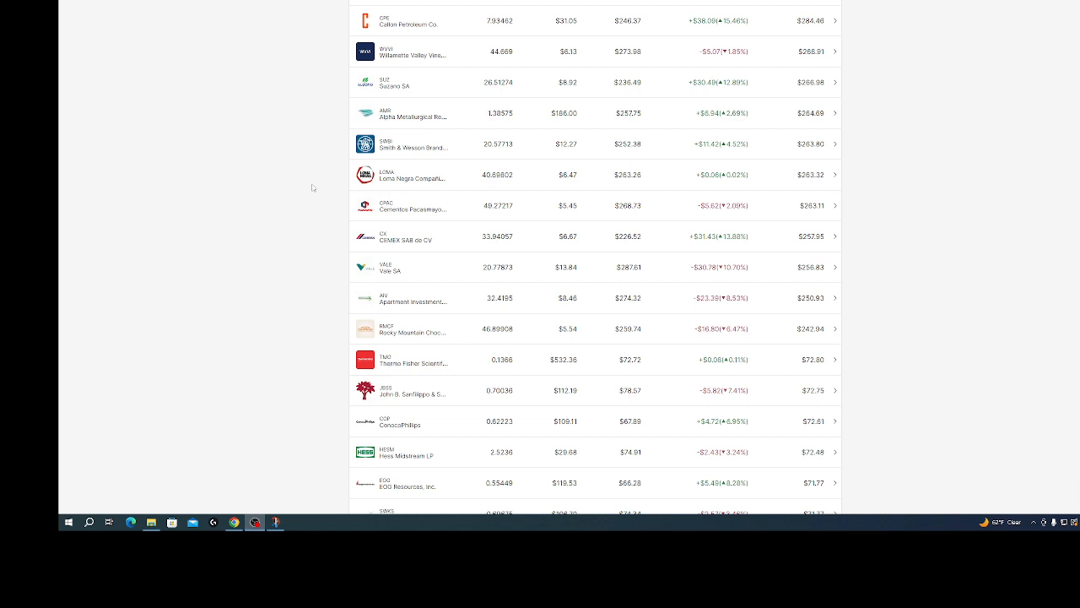
mouse_move(320, 182)
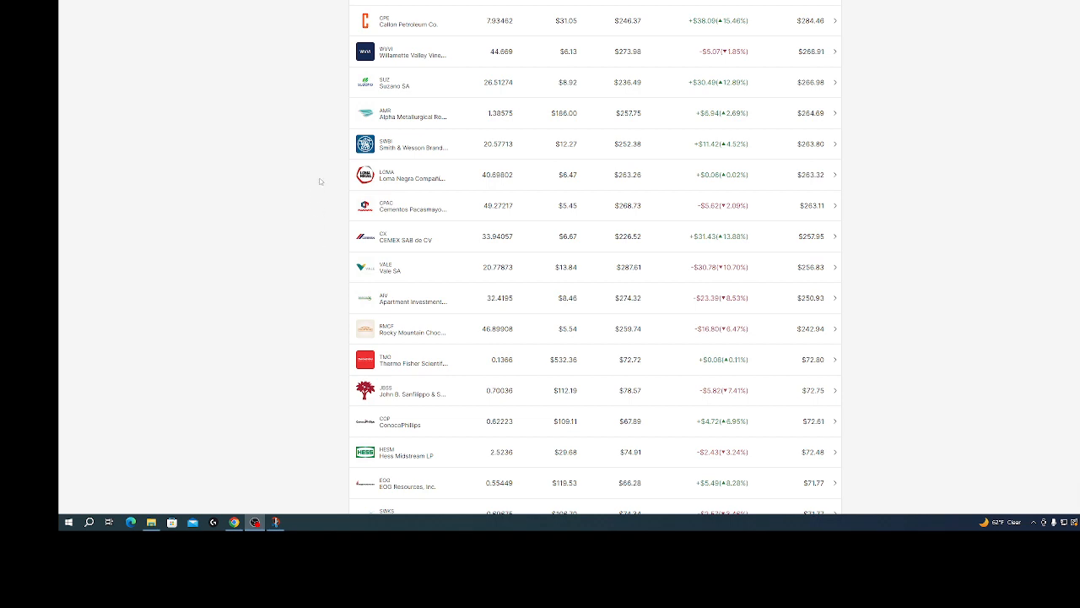
Continue scrolling and settle the view with Lam Research and Allegion Plc at the bottom.
scroll(down, 3)
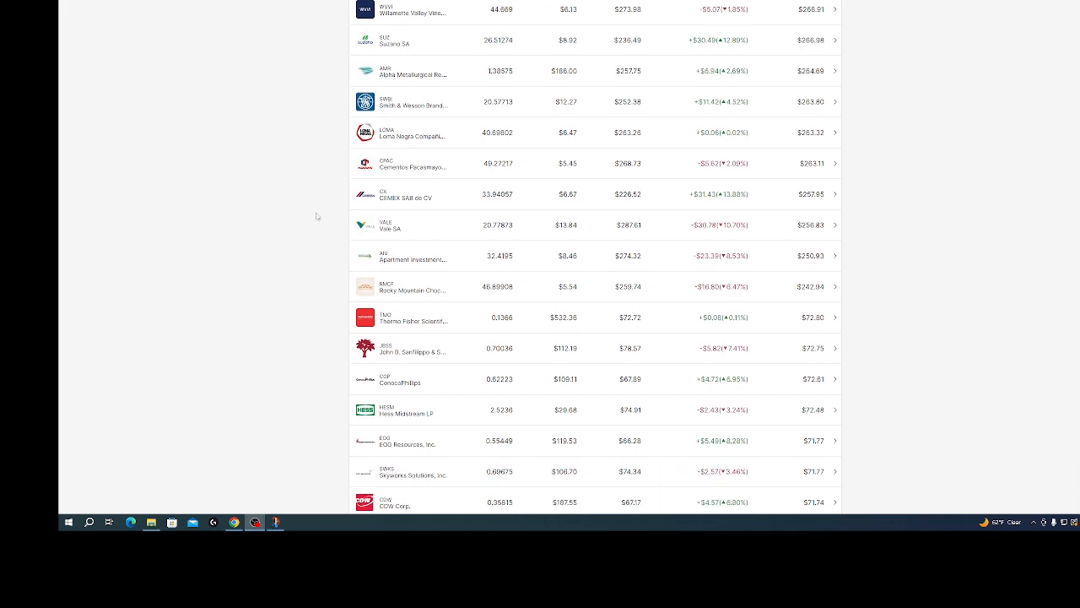
scroll(down, 3)
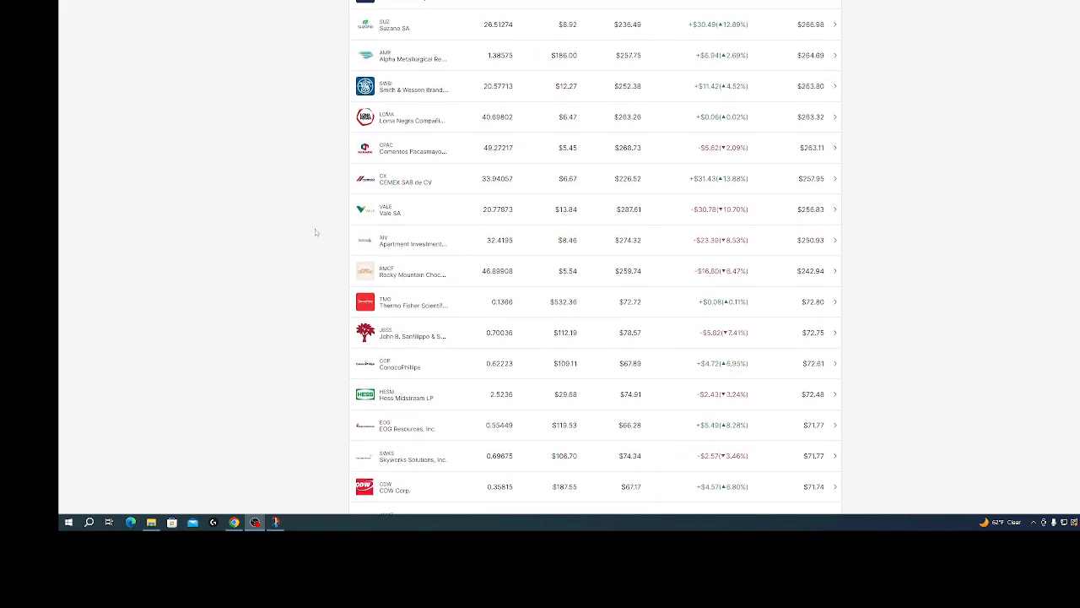
scroll(down, 3)
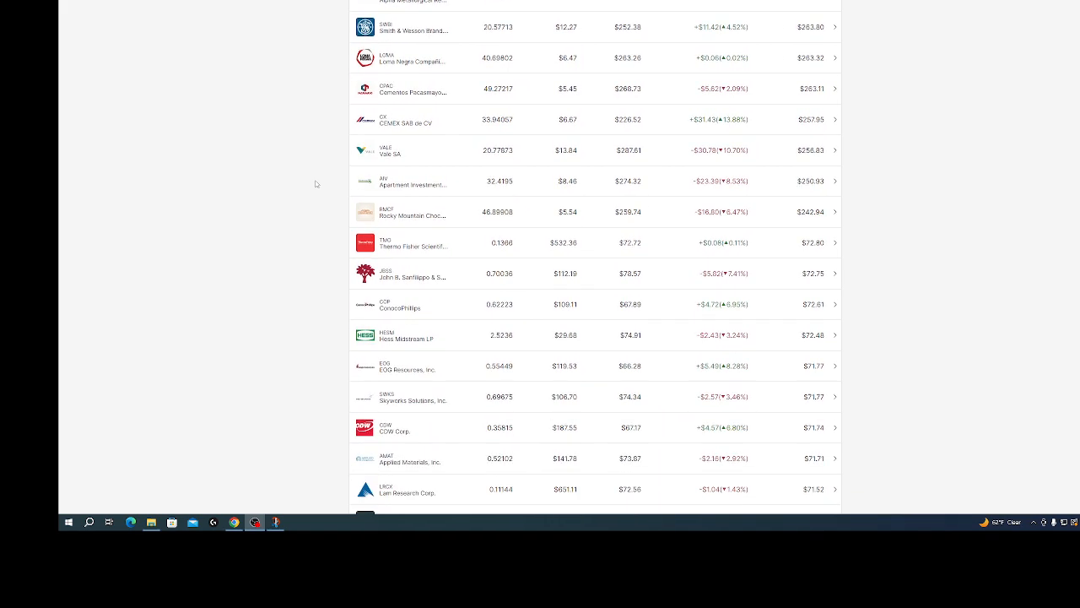
scroll(down, 3)
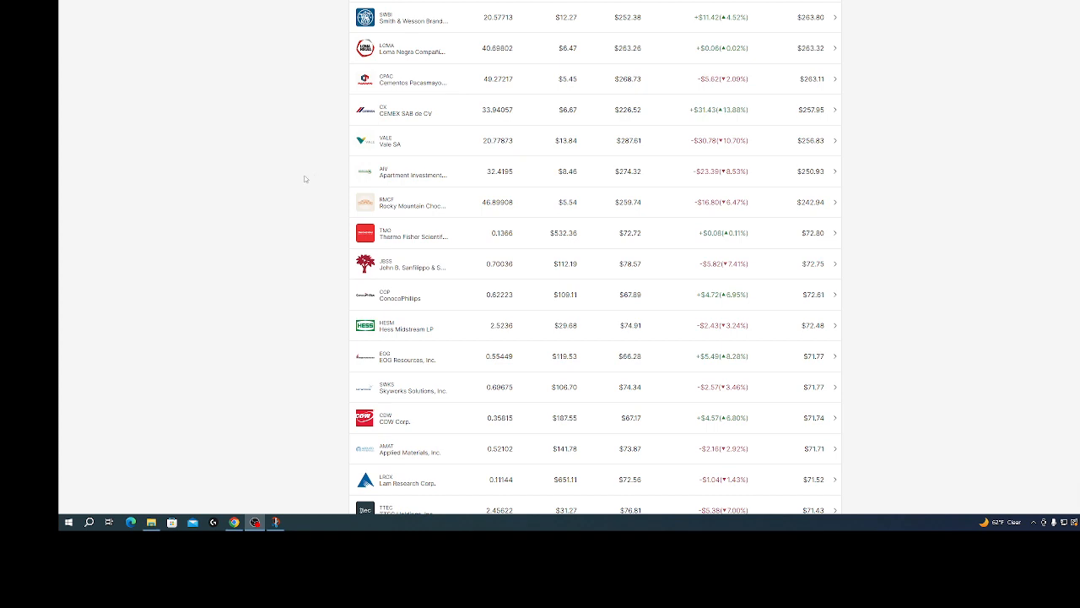
mouse_move(316, 177)
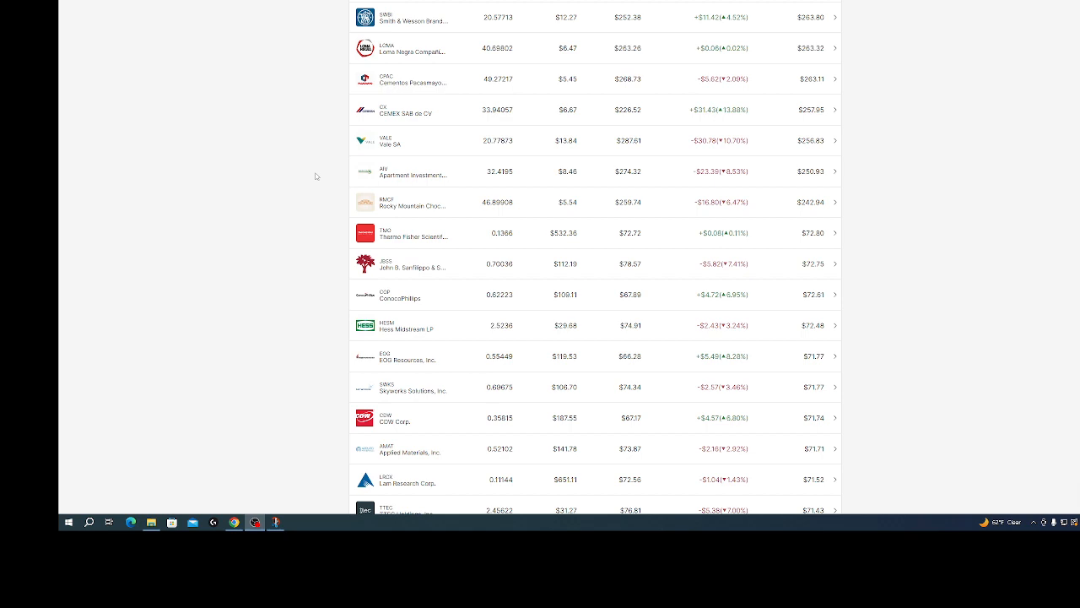
scroll(down, 3)
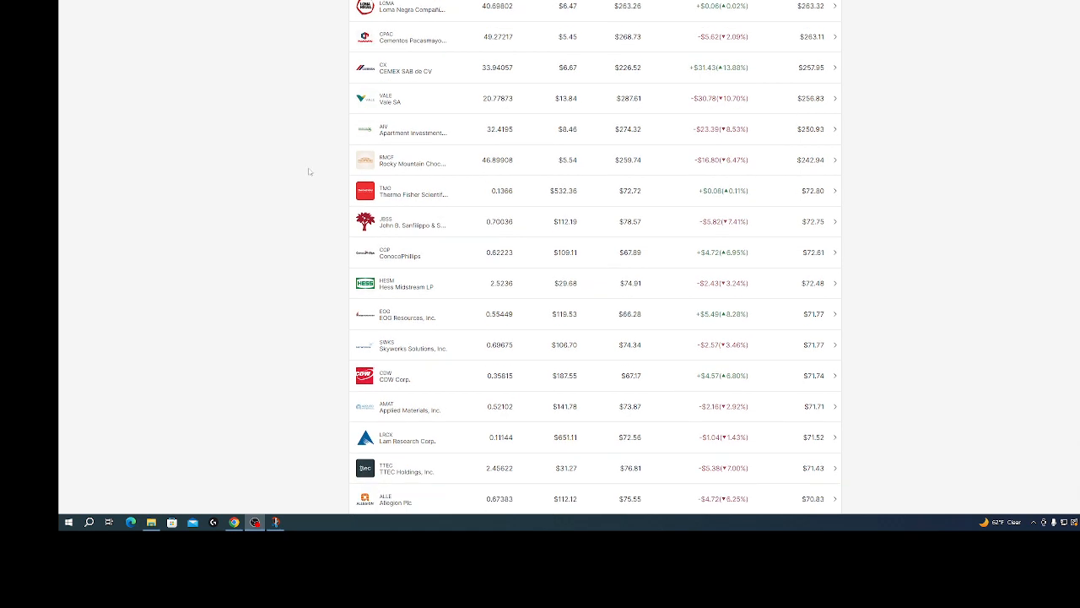
scroll(up, 3)
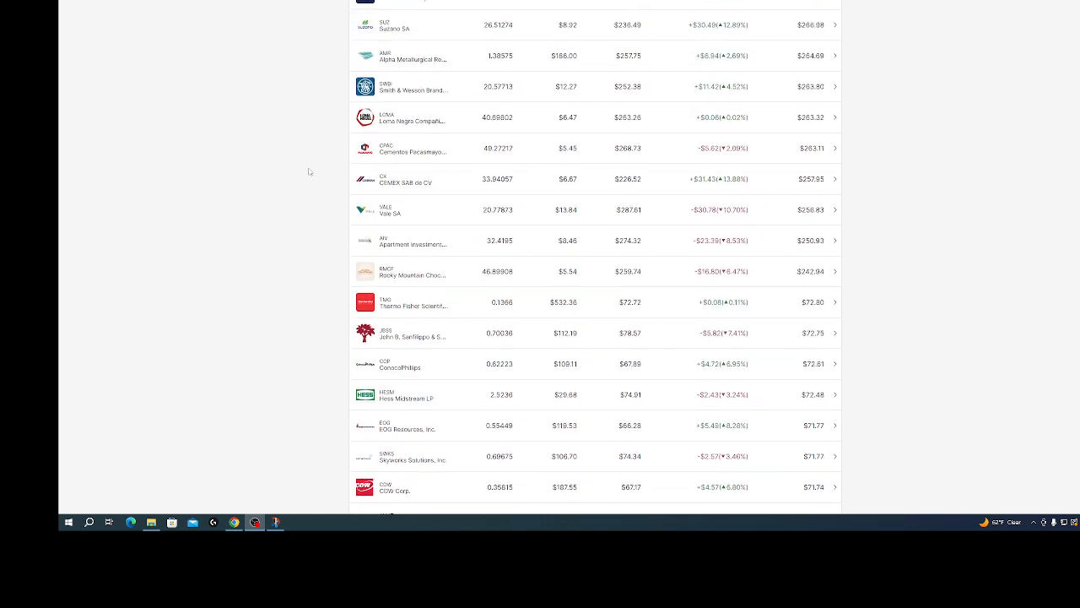
scroll(up, 3)
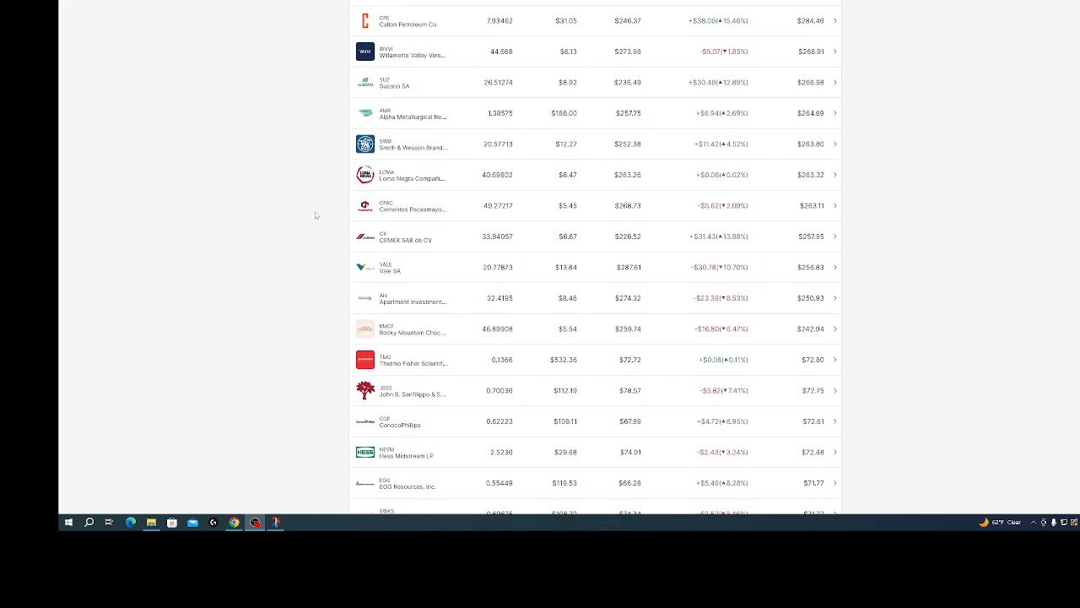
scroll(down, 3)
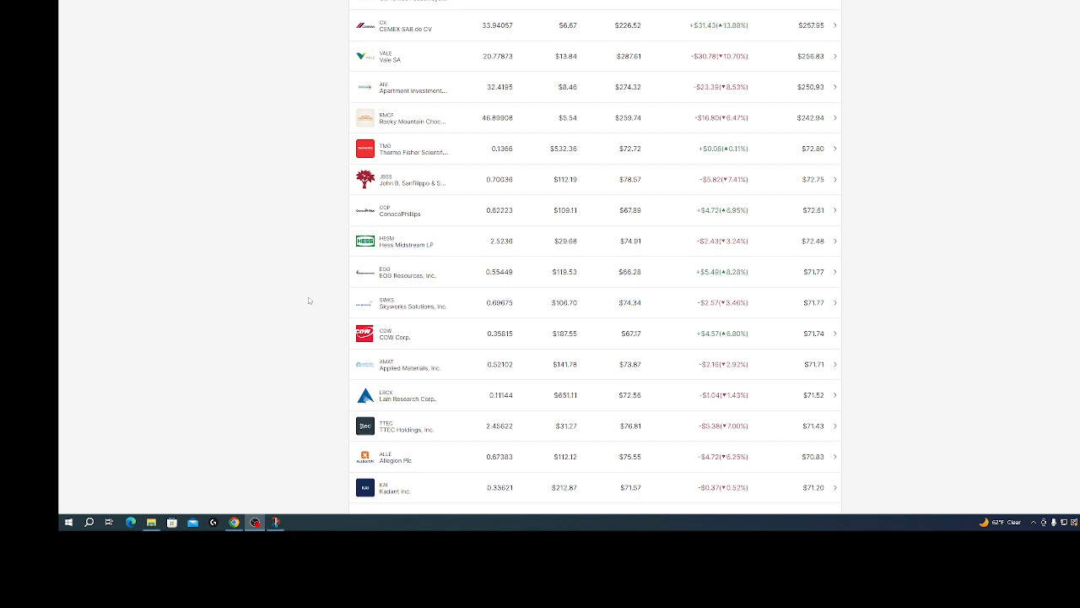
scroll(up, 3)
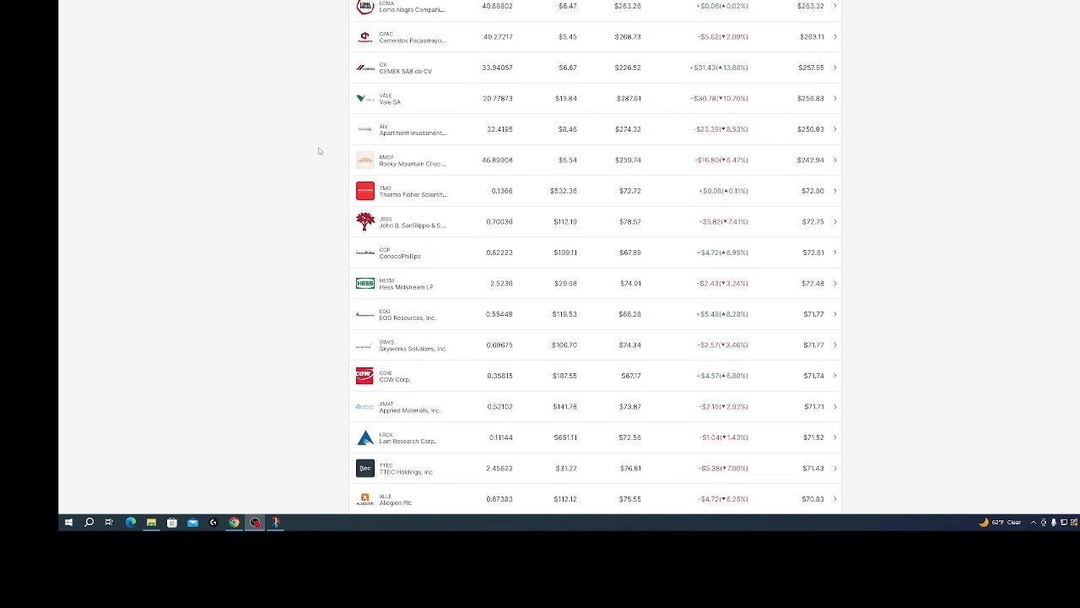
mouse_move(304, 172)
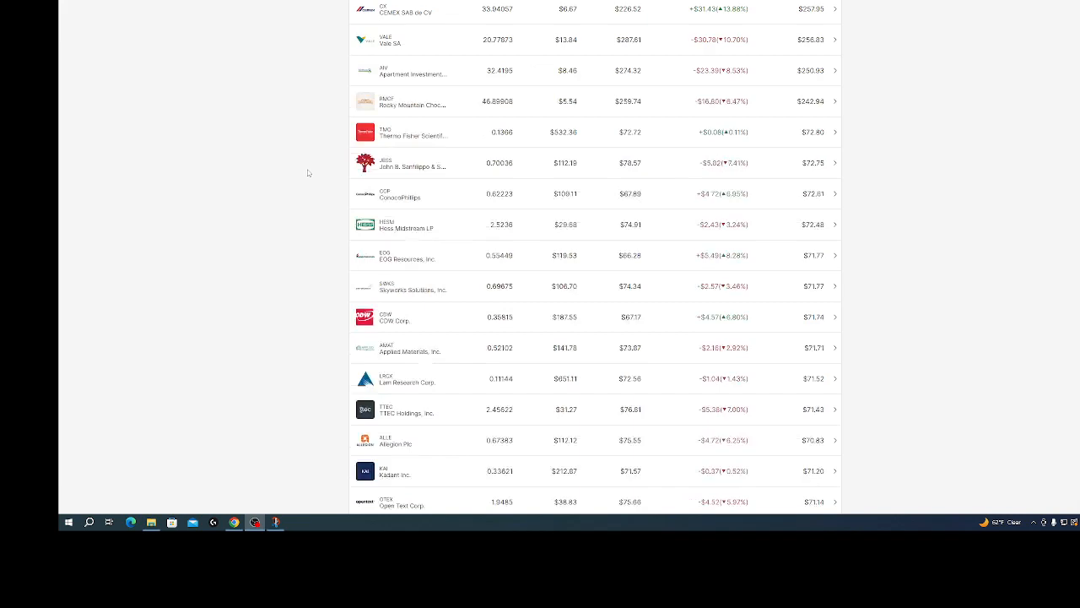
Scroll down to Martin Marietta Materials, then back up to the portfolio summary and Braskem.
scroll(down, 3)
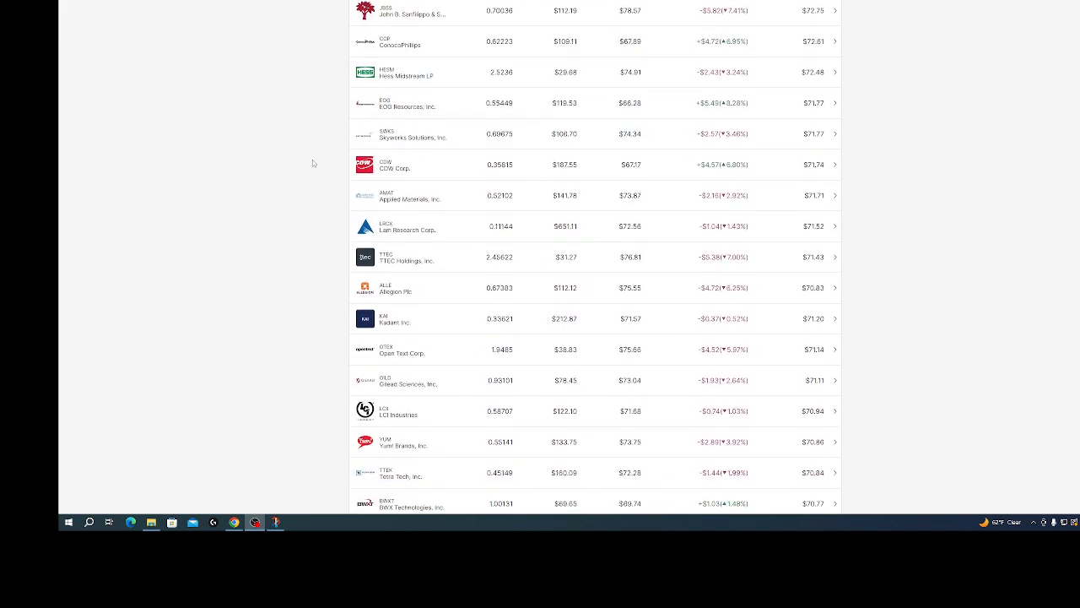
scroll(down, 3)
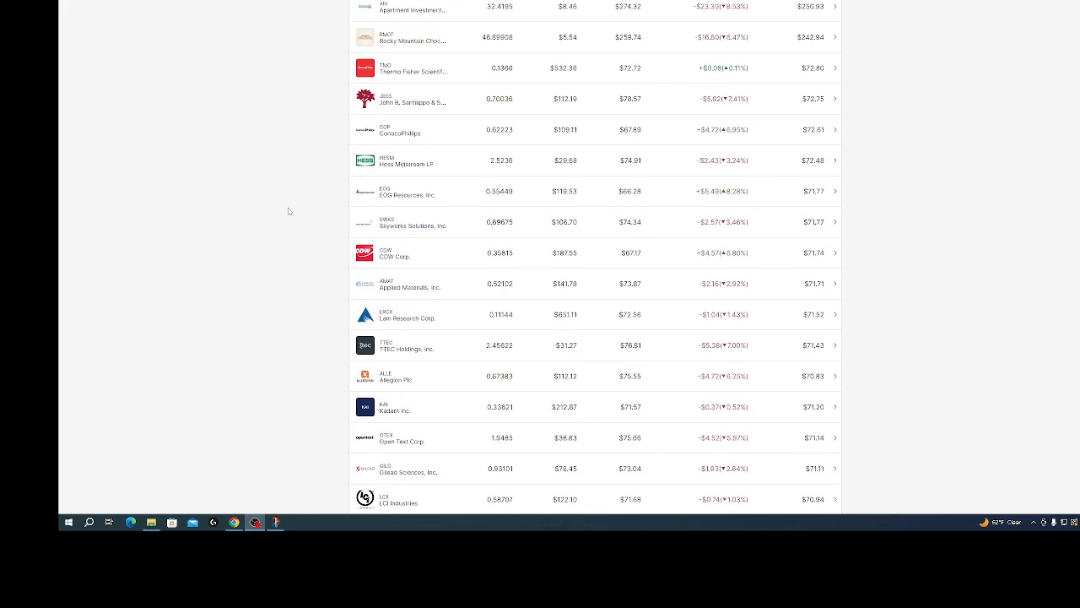
scroll(down, 3)
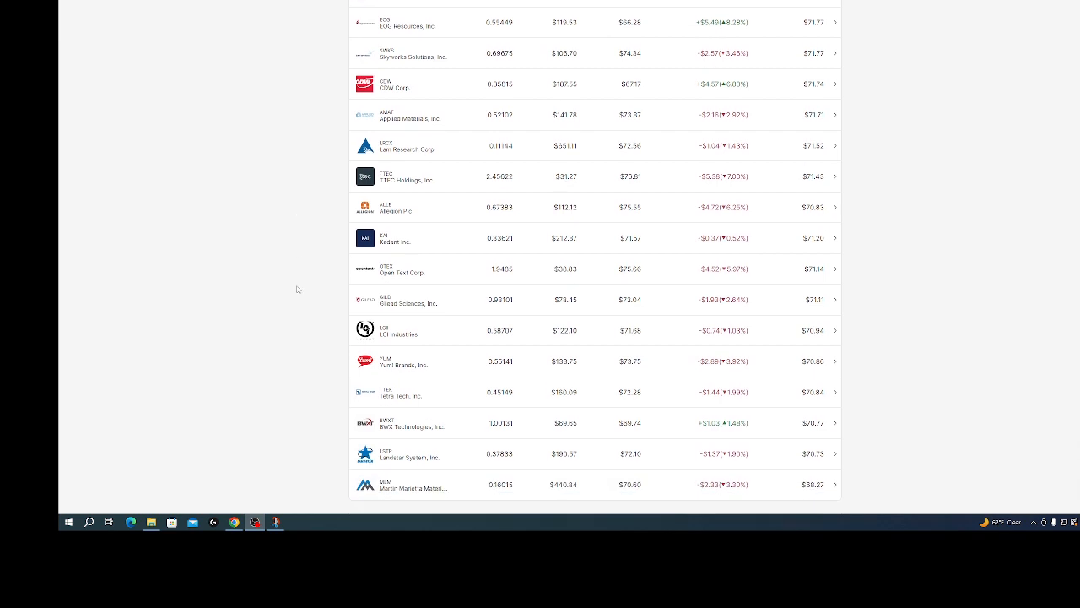
mouse_move(291, 345)
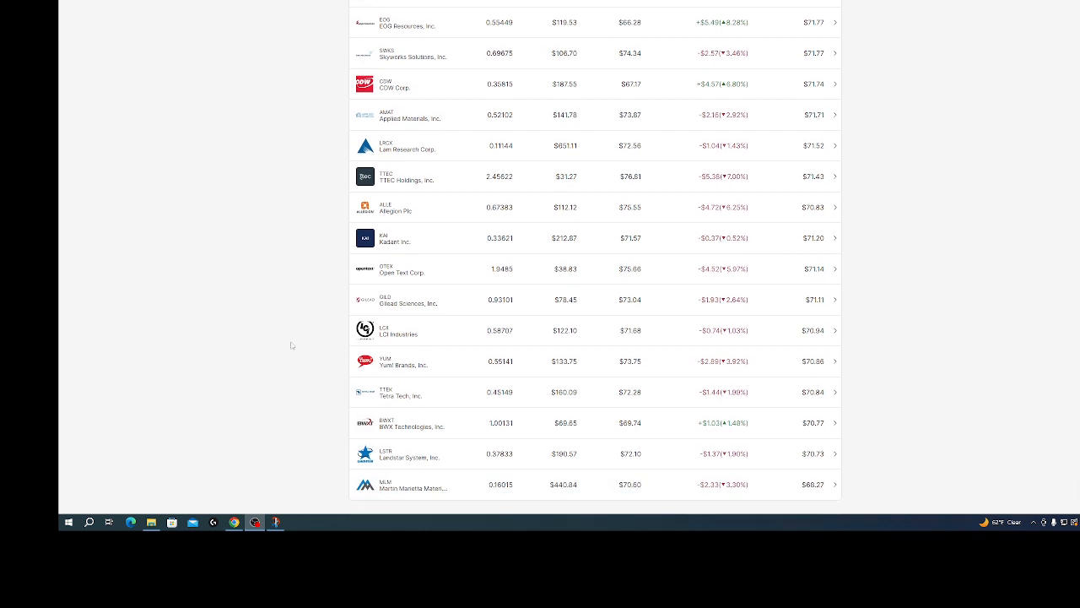
mouse_move(289, 378)
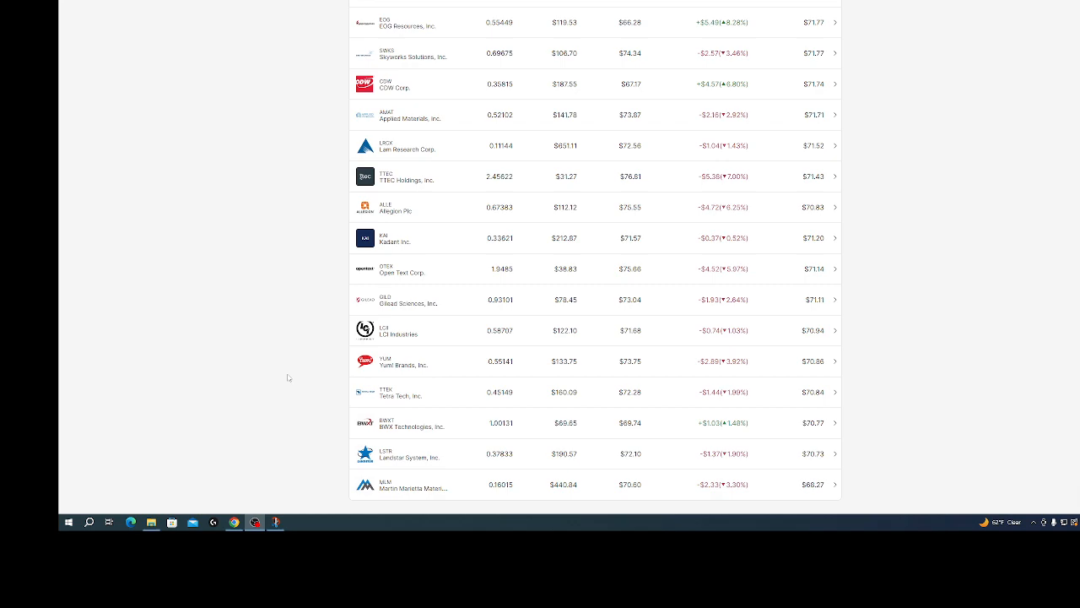
scroll(up, 3)
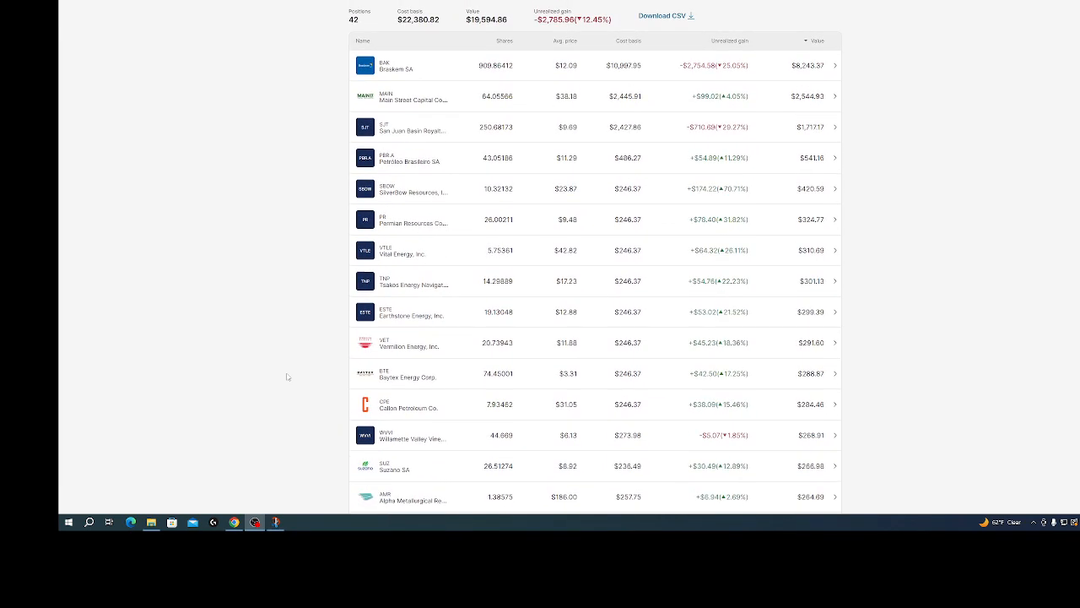
Dismiss the Session timeout warning with "I'm still here" to keep the holdings table available.
scroll(down, 3)
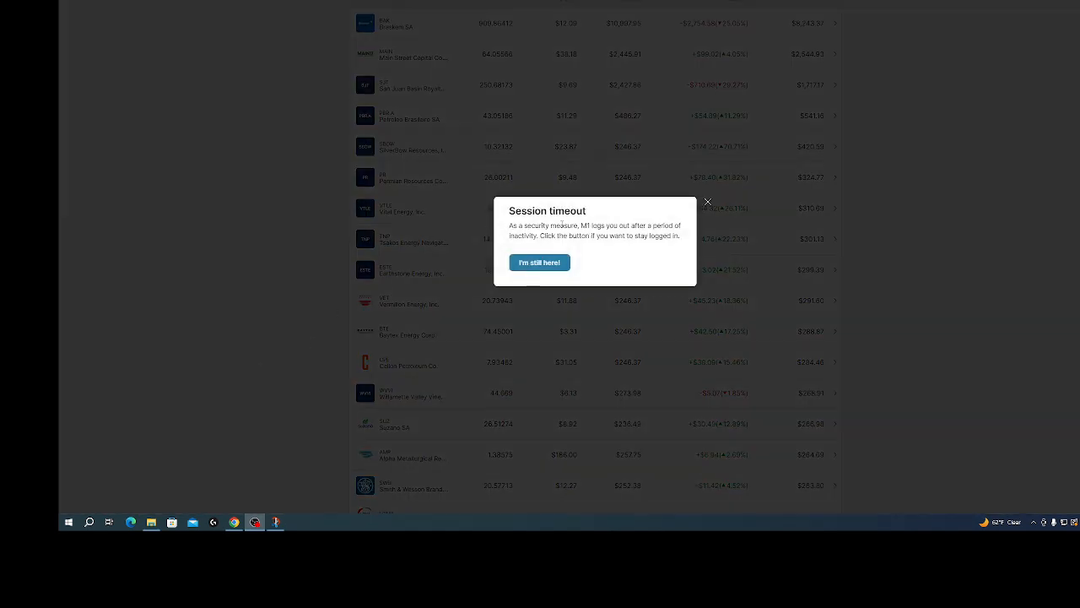
click(539, 263)
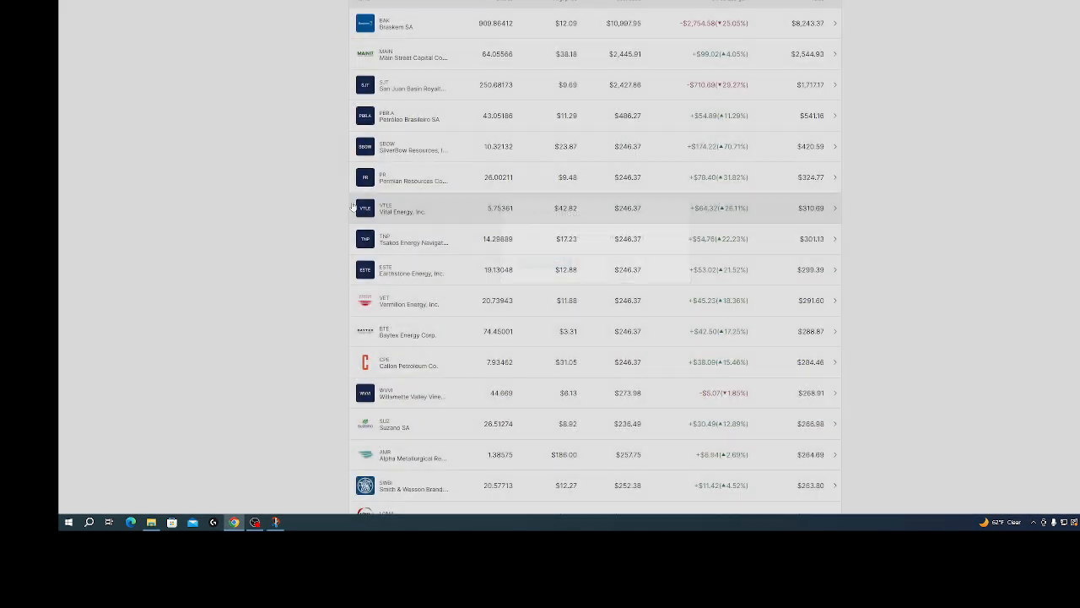